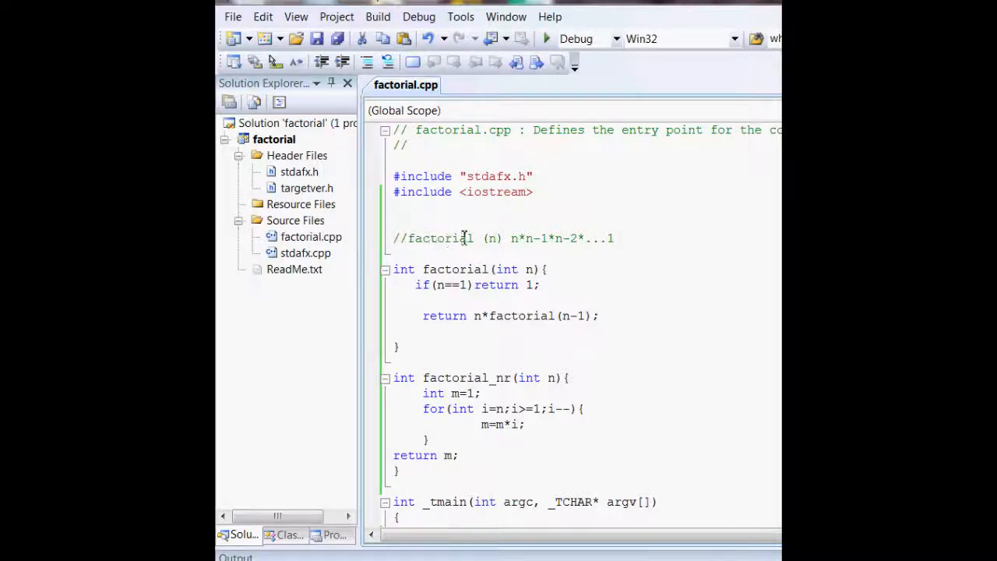
- Insert a blank line above the recursive factorial's if (n) base-case check
double_click(440, 238)
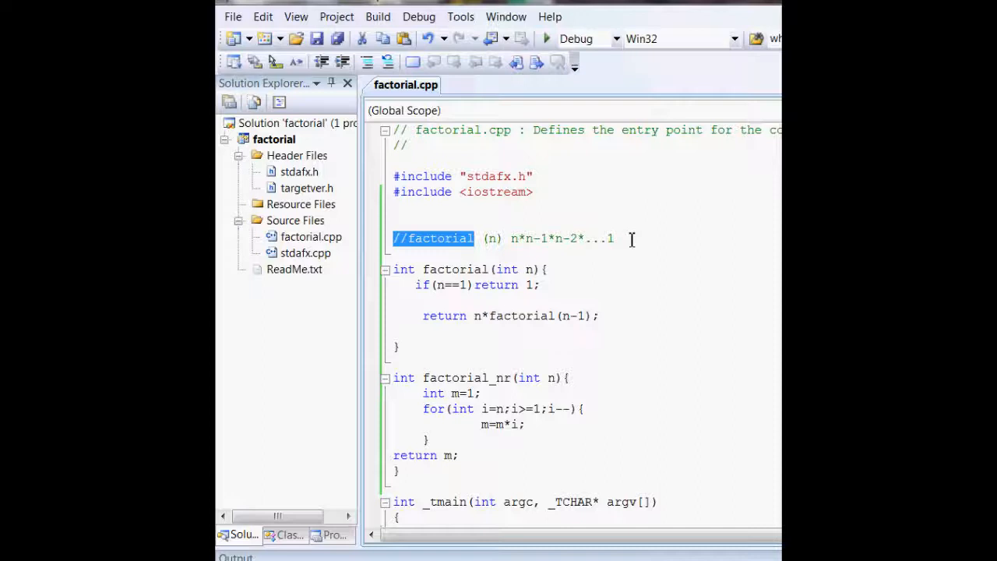
mouse_move(519, 294)
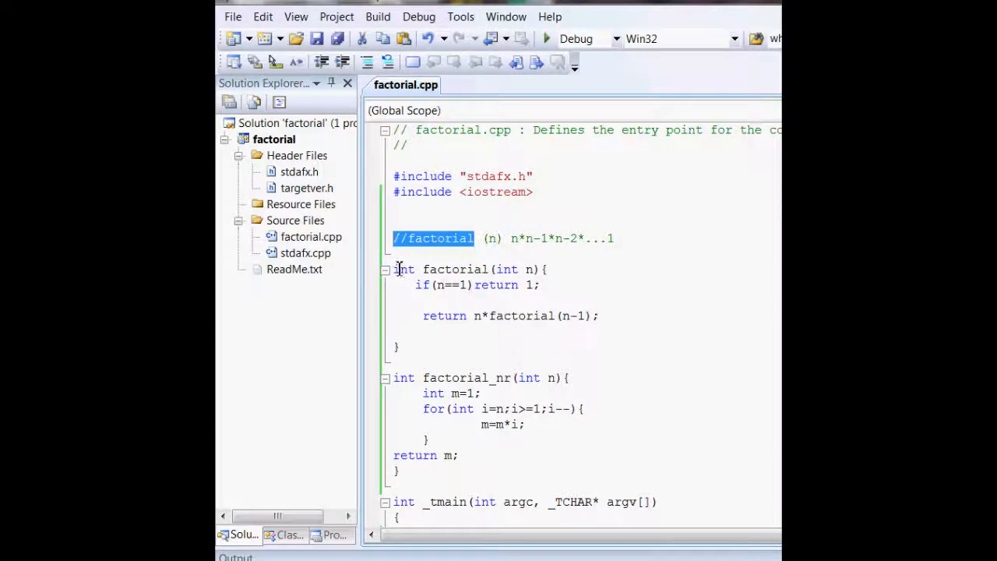
left_click(565, 315)
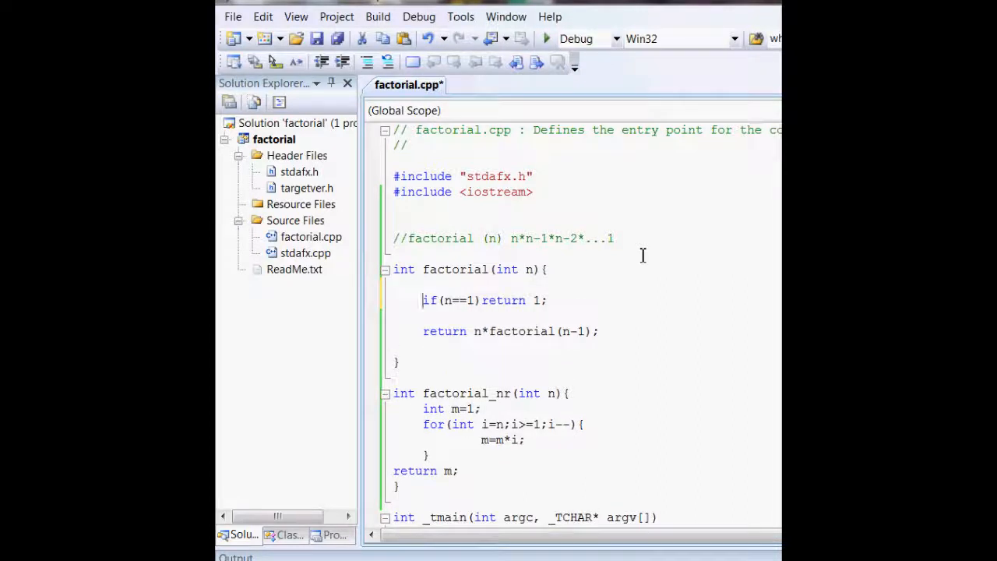
mouse_move(450, 268)
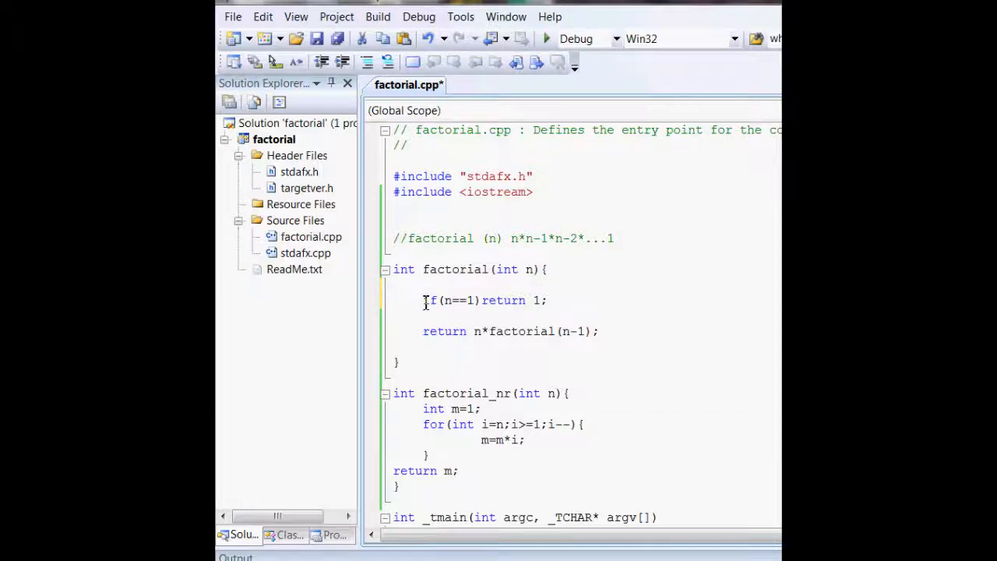
triple_click(483, 300)
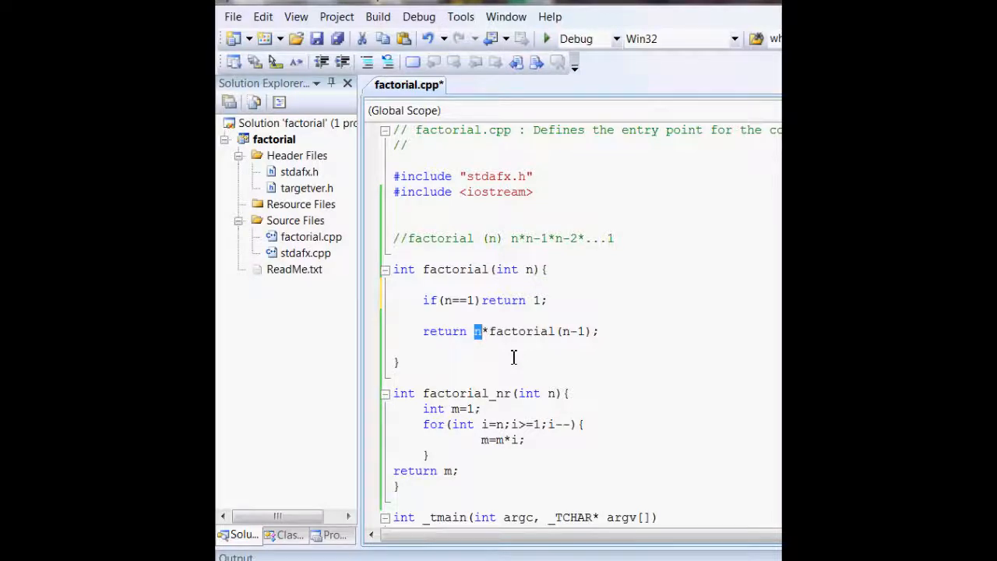
mouse_move(497, 286)
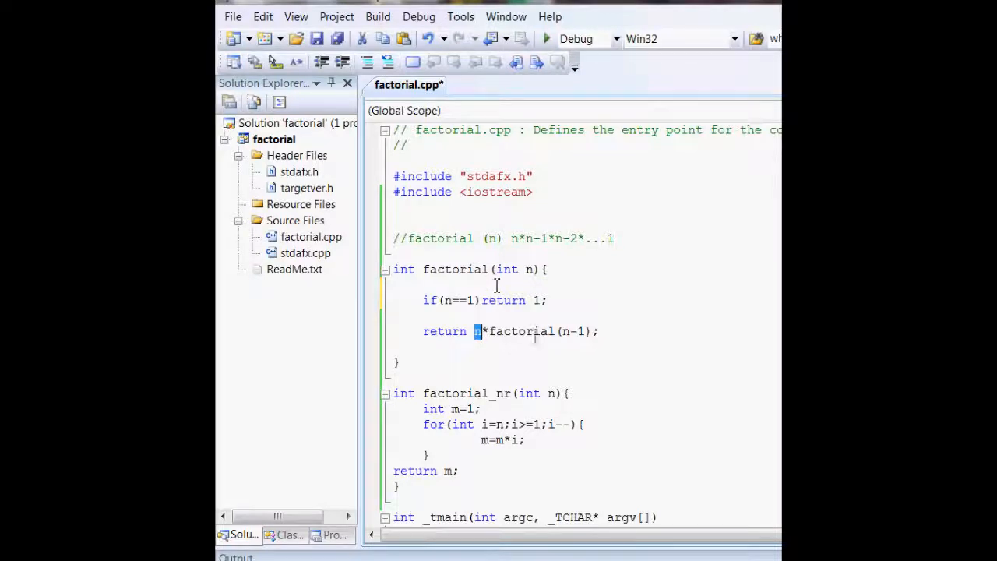
- Add blank lines around int m=1 in factorial_nr and retype the loop's i--
scroll("down", 3)
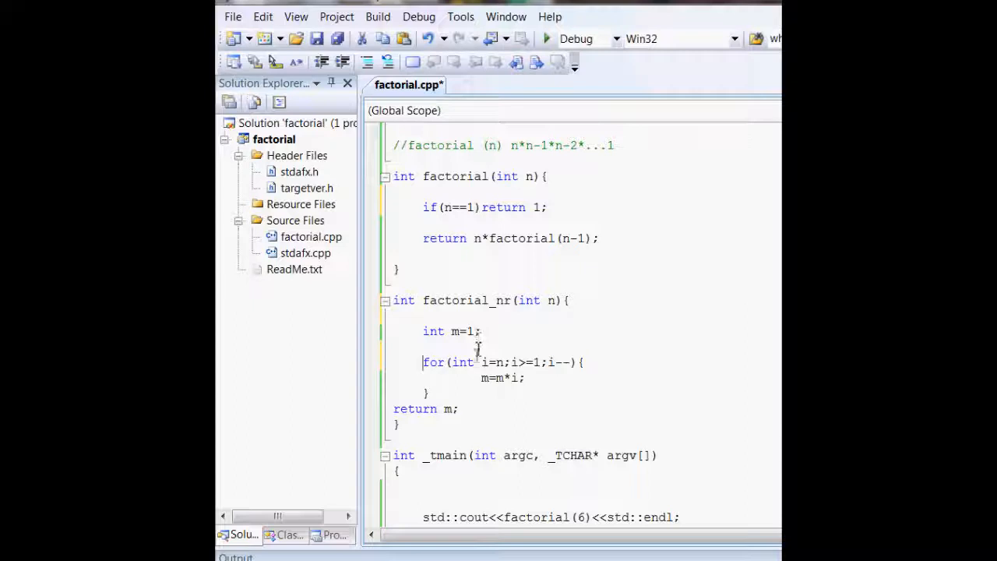
mouse_move(489, 362)
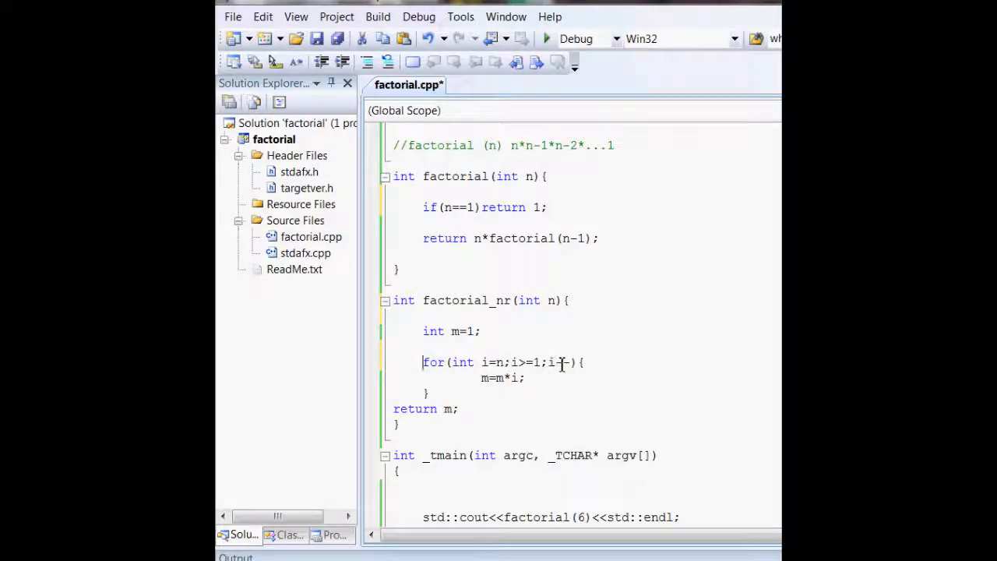
type("--")
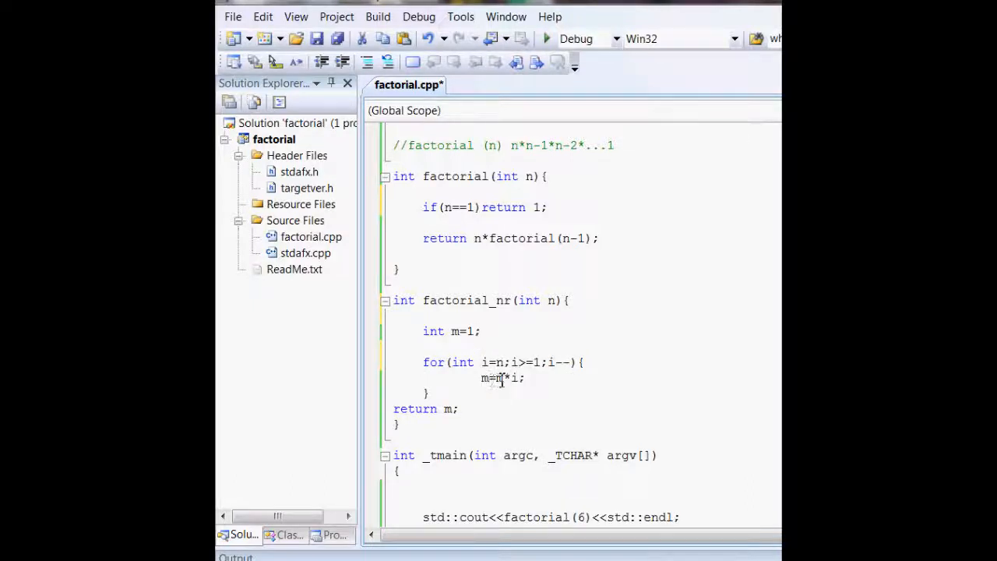
mouse_move(450, 409)
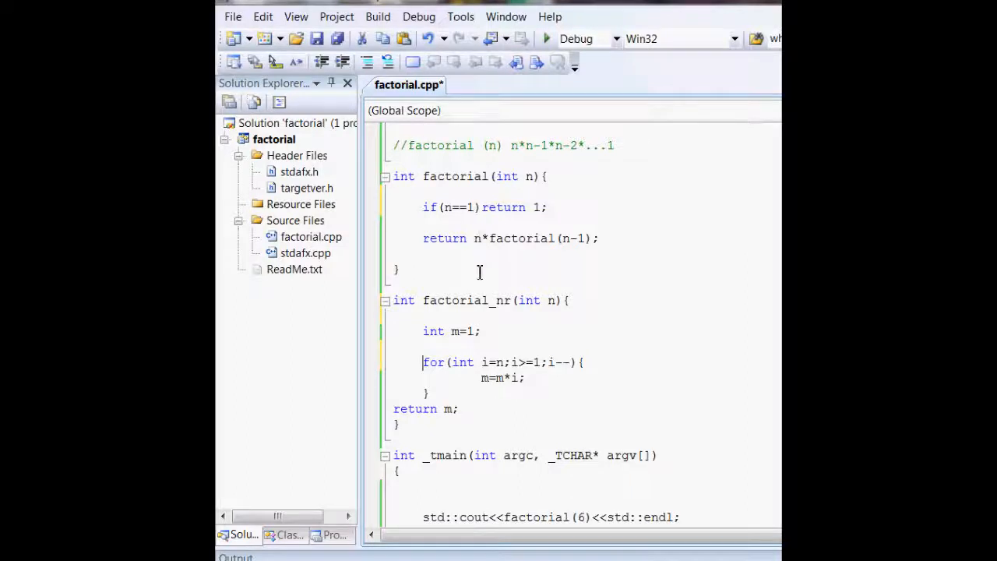
double_click(433, 362)
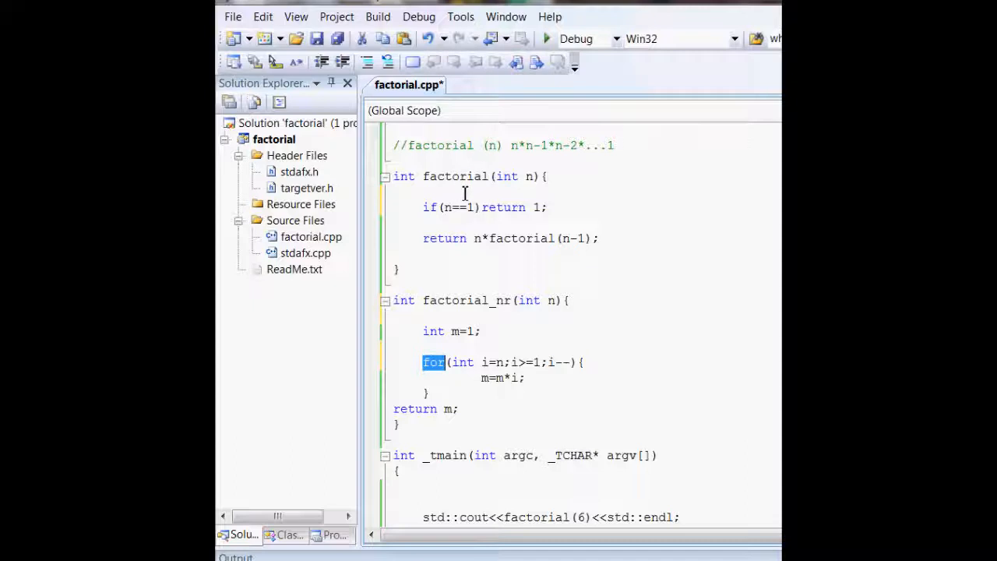
- Start Debugging from _tmain and accept rebuilding the out-of-date factorial project
scroll("down", 3)
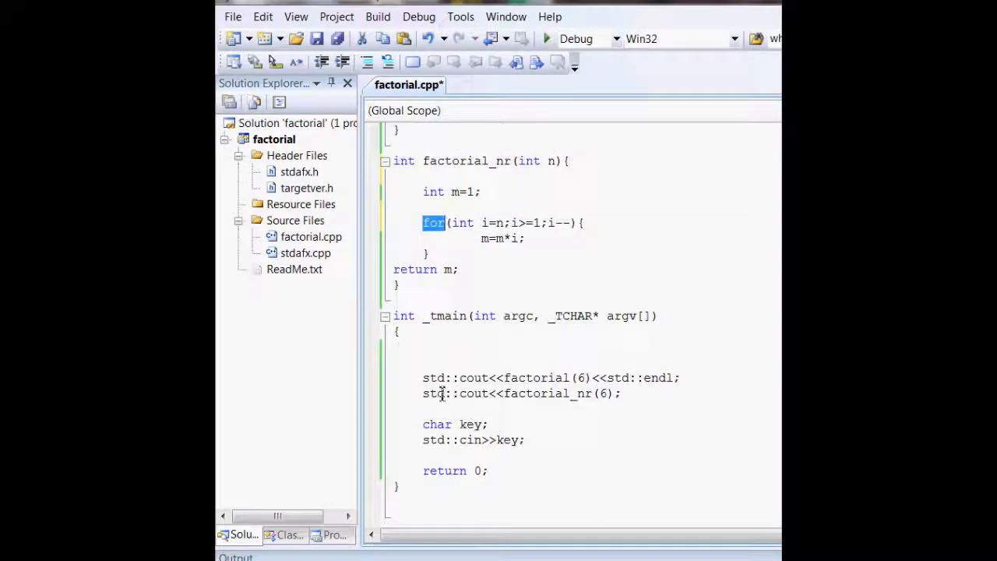
mouse_move(588, 386)
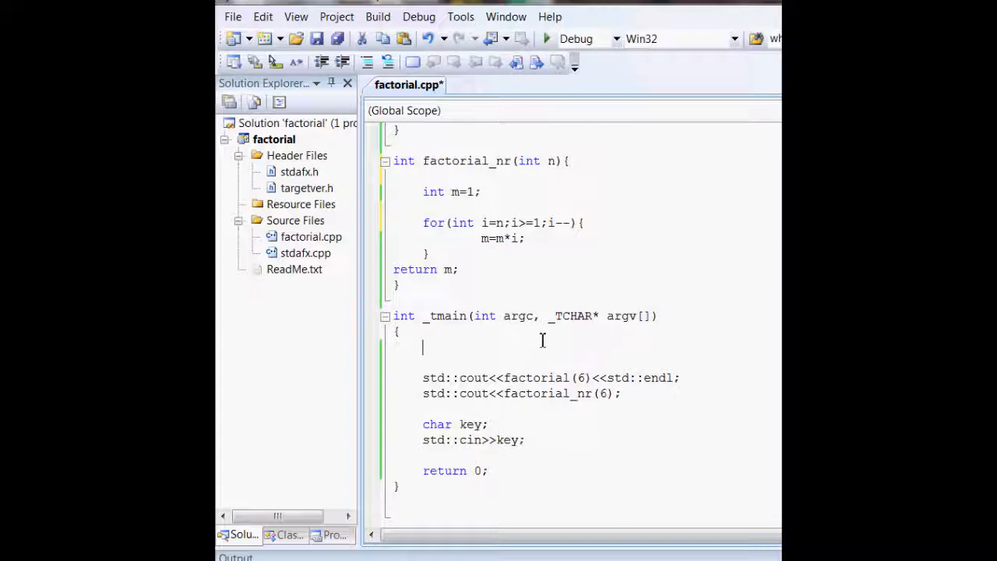
left_click(546, 39)
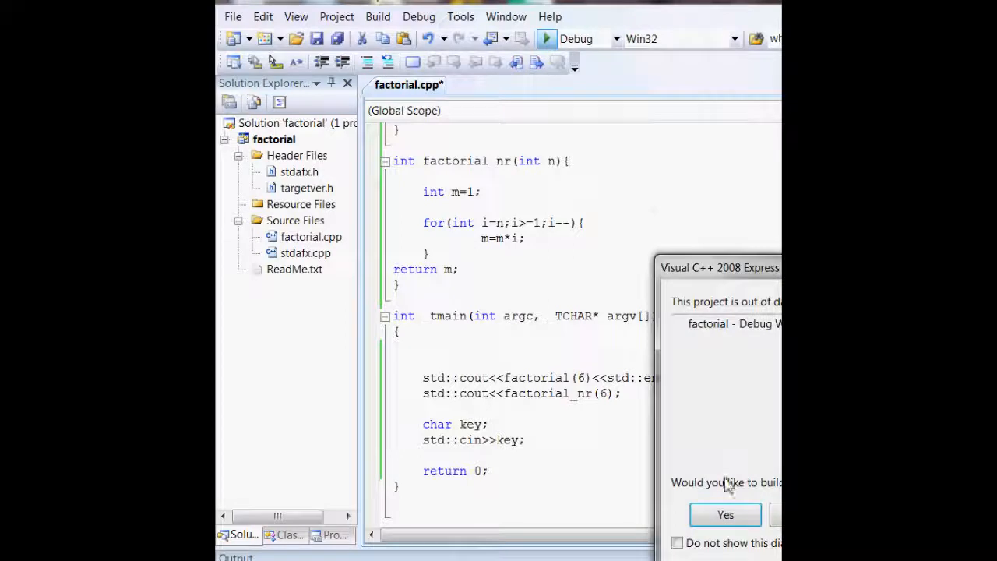
left_click(724, 514)
type("1")
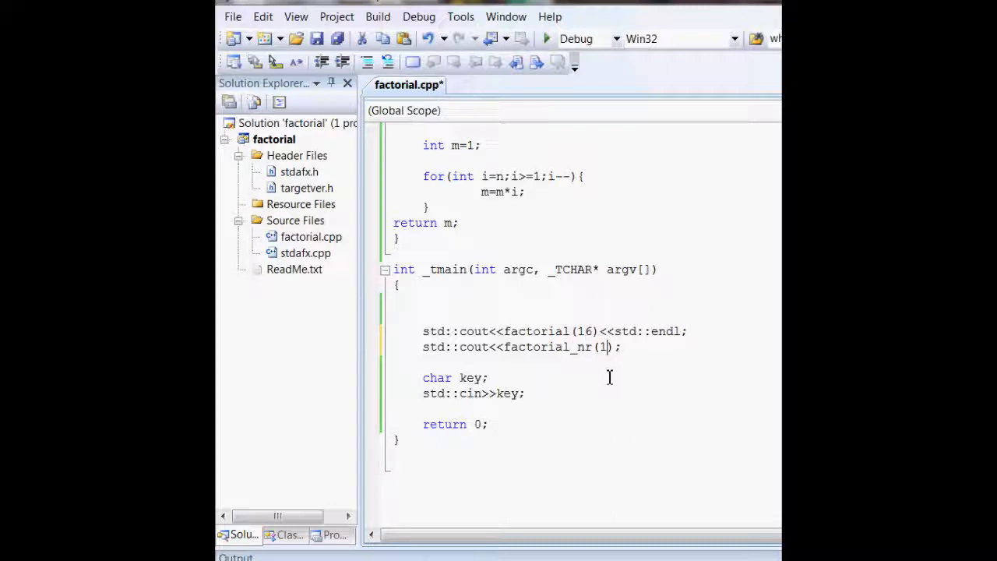
type("6")
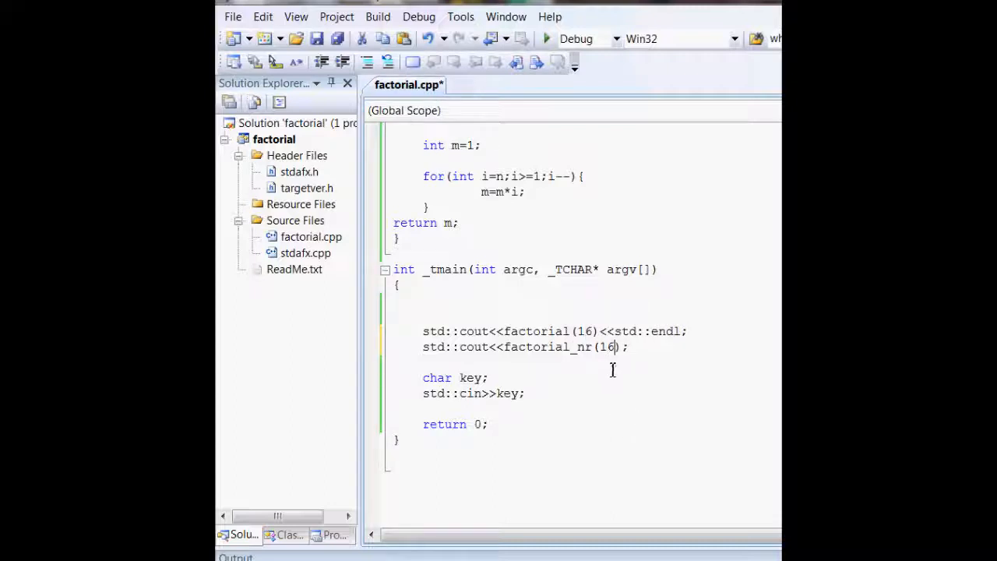
left_click(546, 39)
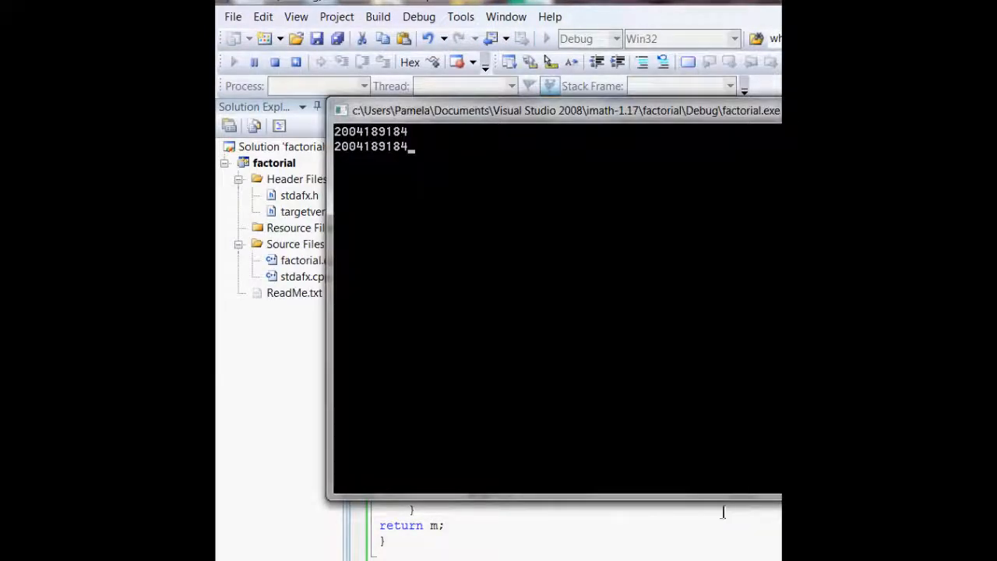
mouse_move(370, 136)
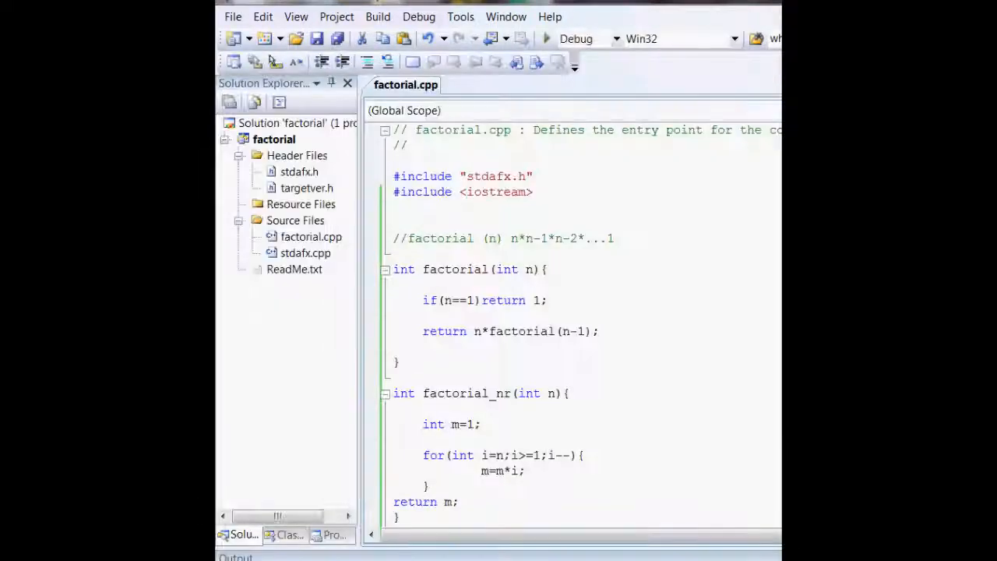
mouse_move(564, 439)
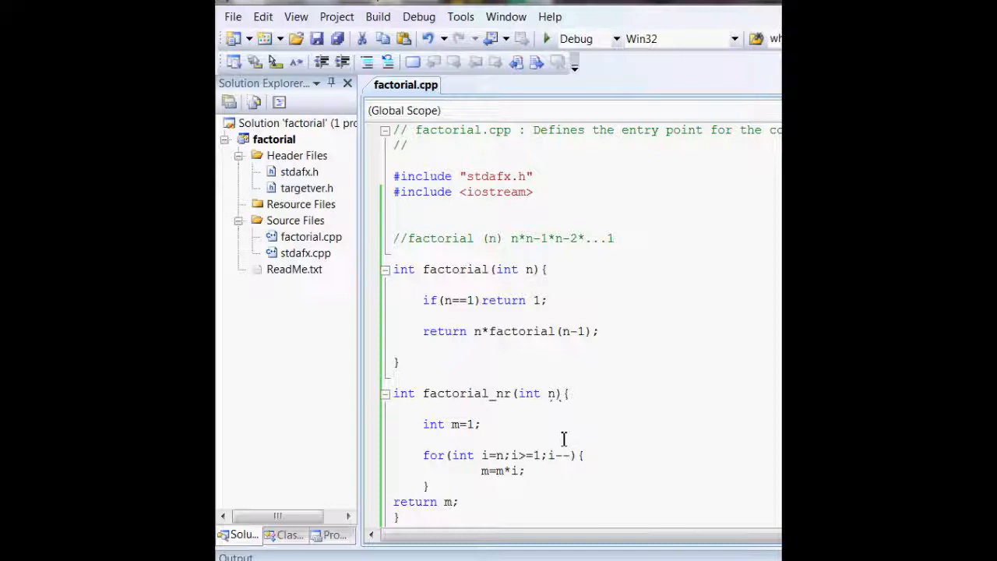
- Scroll factorial.cpp down to _tmain, where both calls still pass 16
scroll("down", 3)
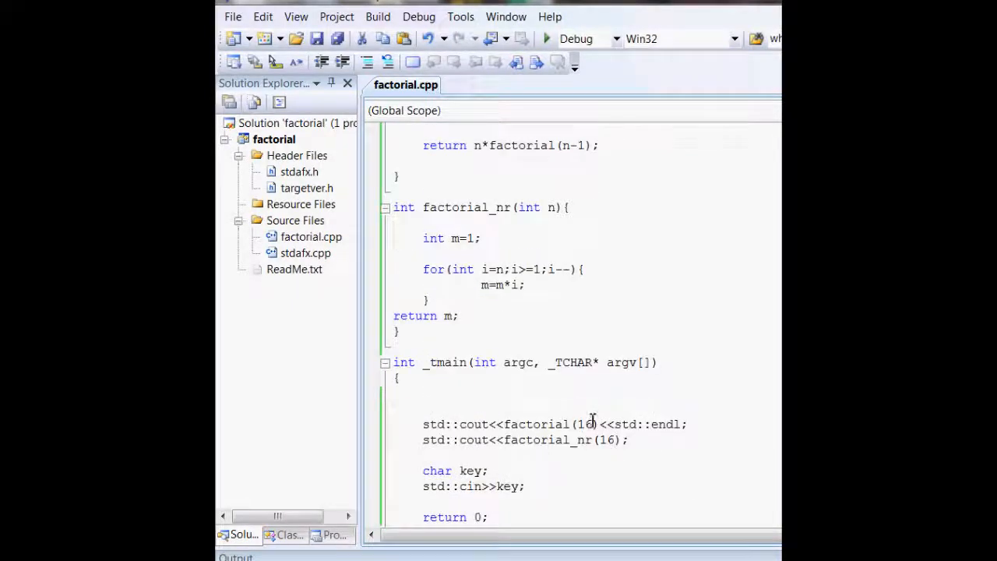
mouse_move(459, 470)
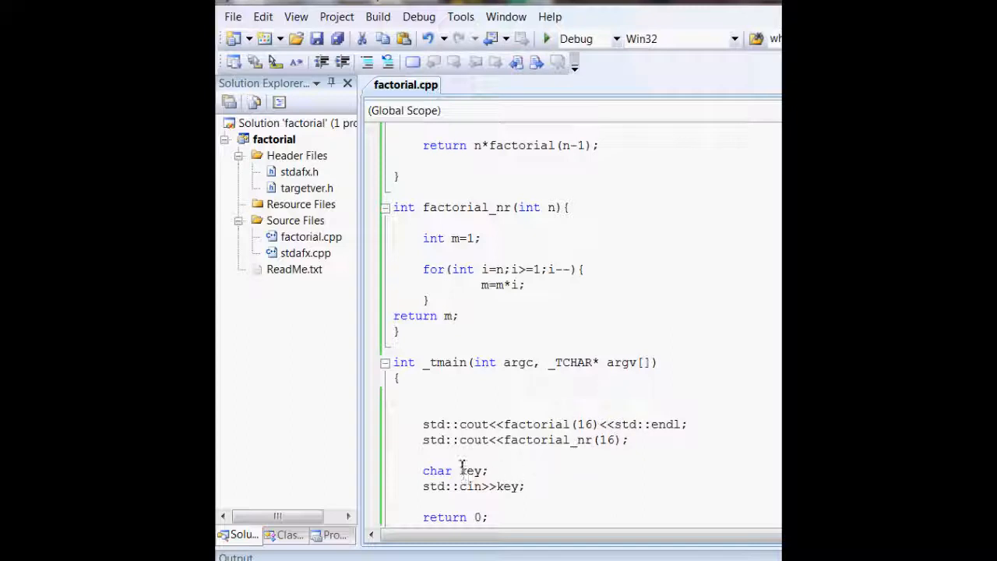
scroll("down", 3)
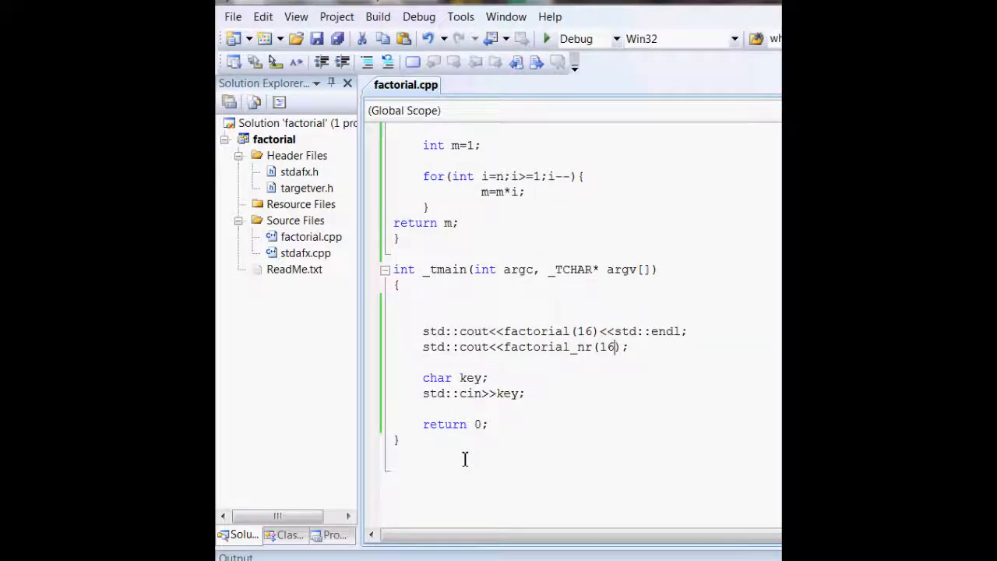
mouse_move(481, 449)
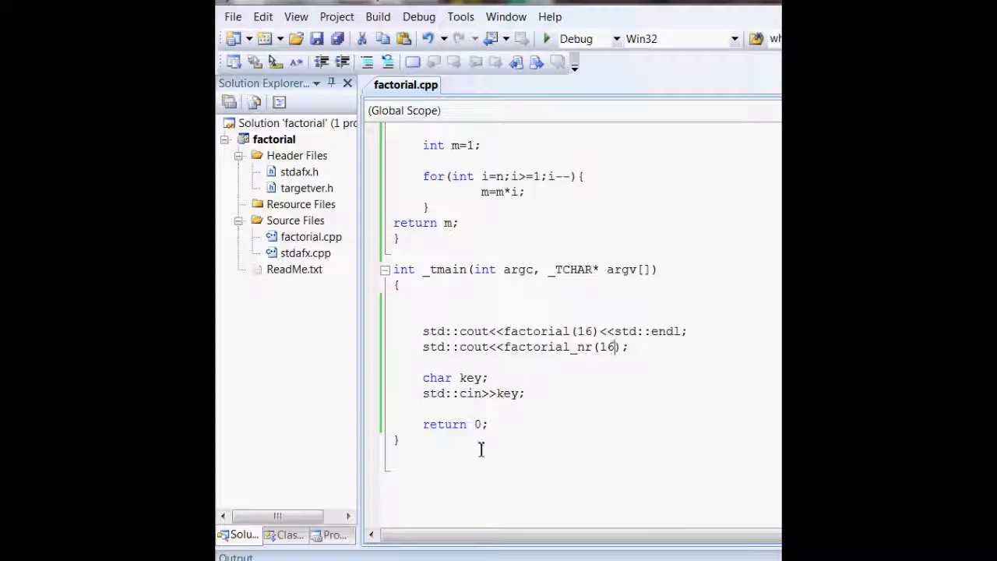